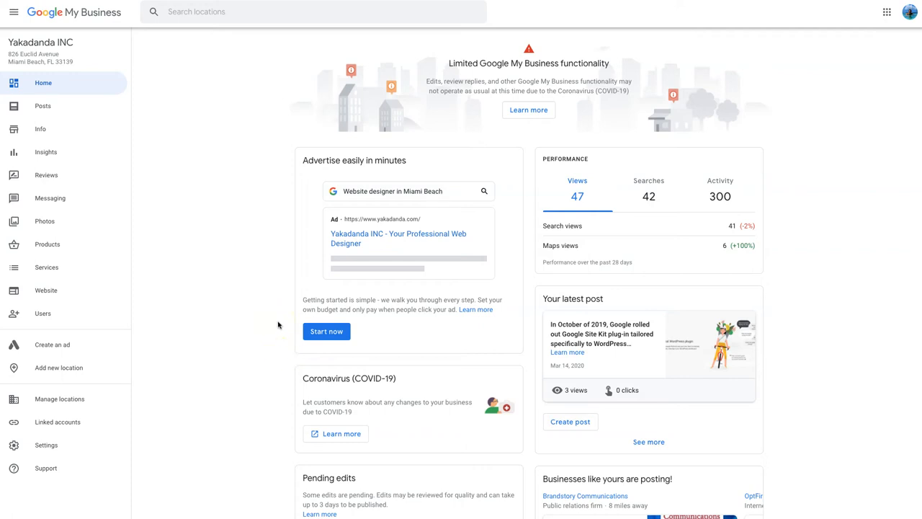
mouse_move(686, 54)
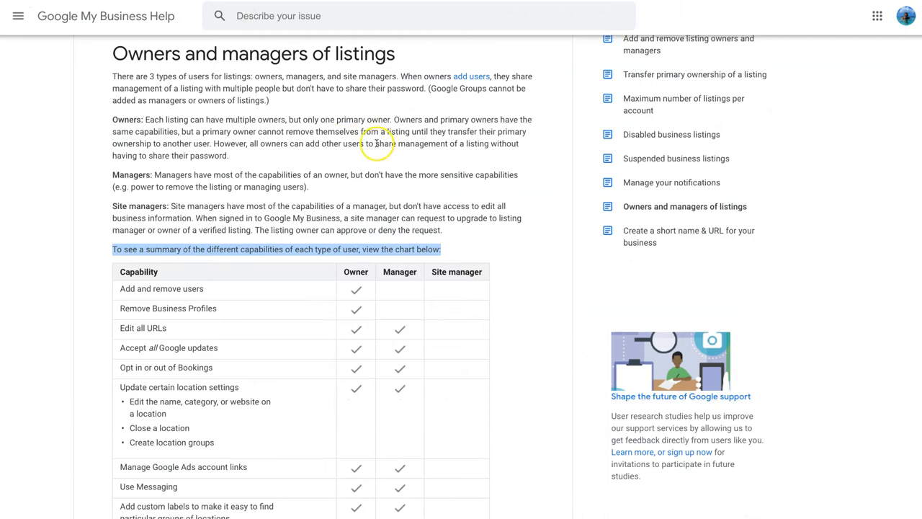
- From Users in Manage permissions, open the Add new users invite form for name, email and role
scroll(up, 3)
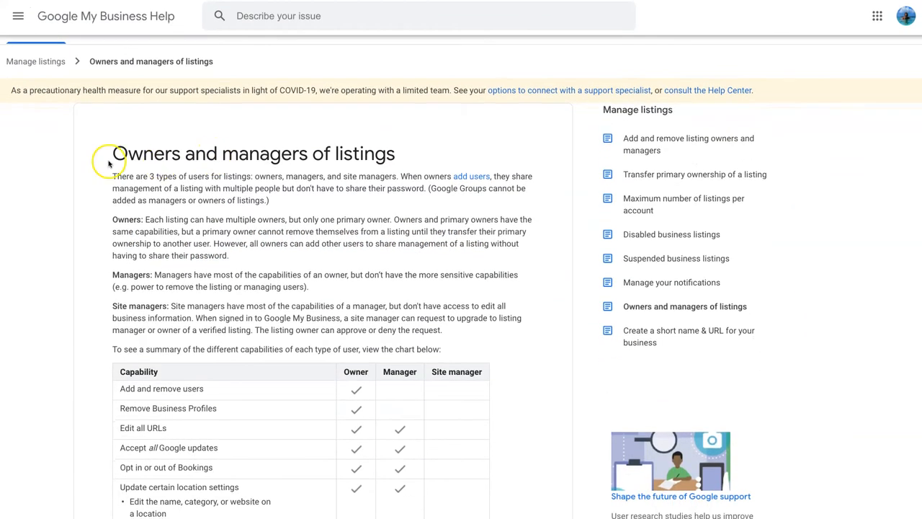
scroll(down, 3)
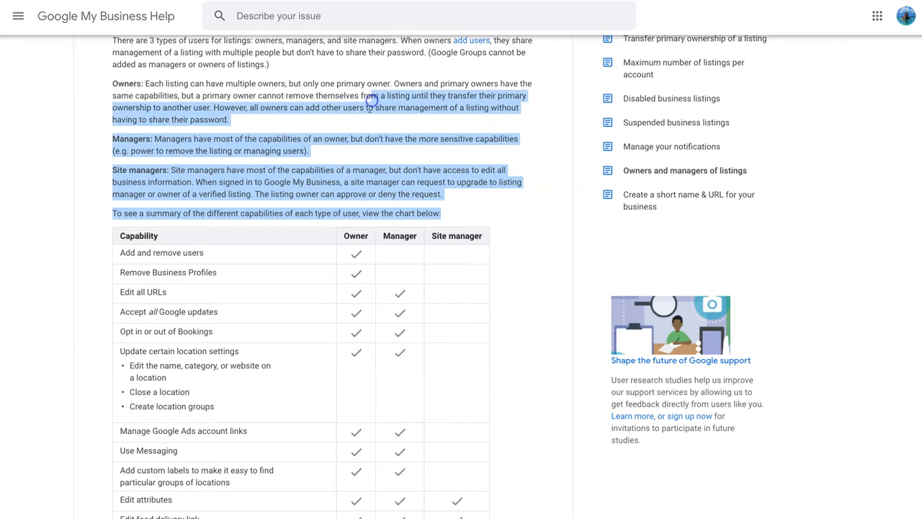
scroll(down, 3)
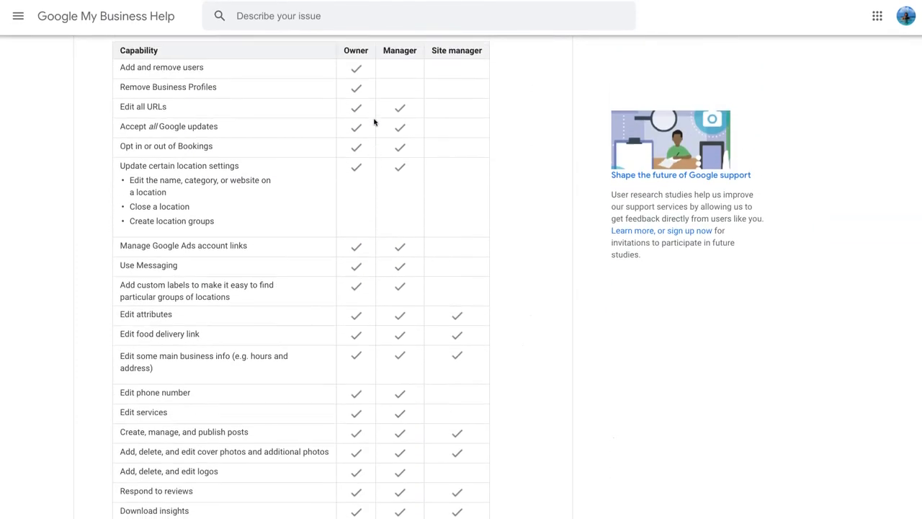
scroll(up, 3)
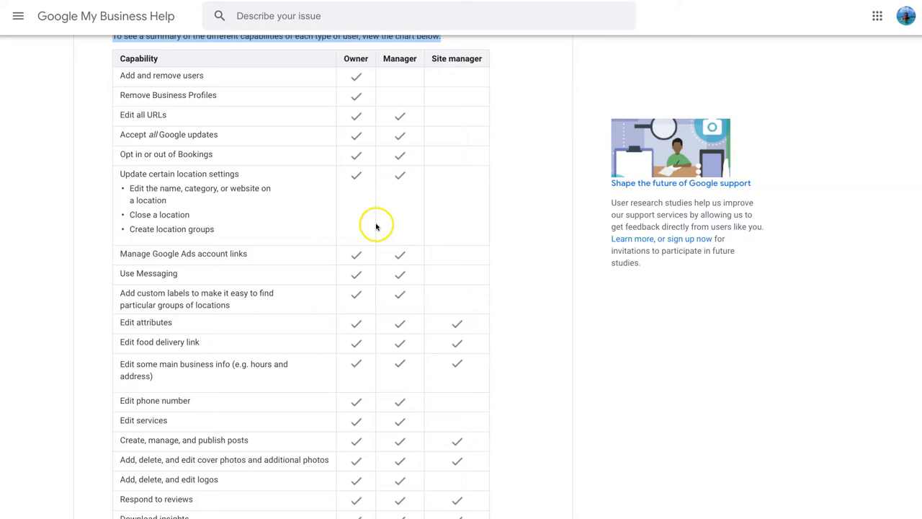
mouse_move(376, 226)
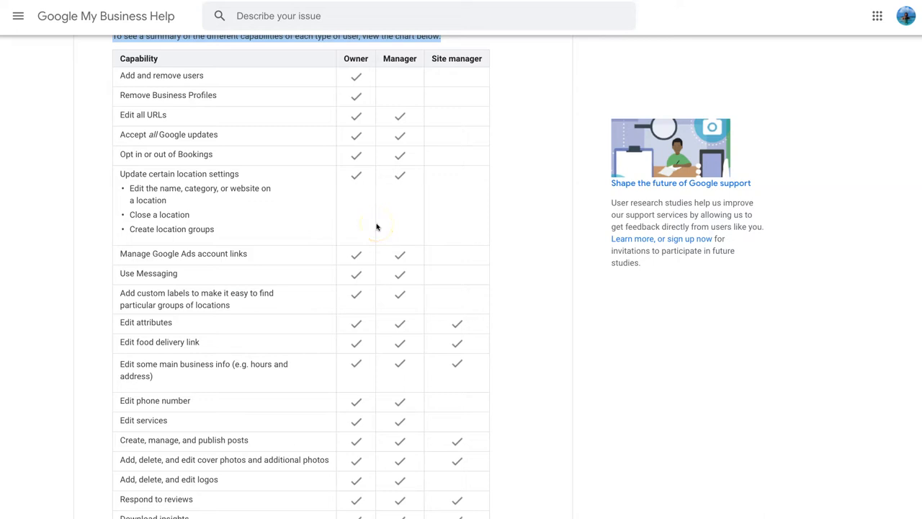
mouse_move(343, 198)
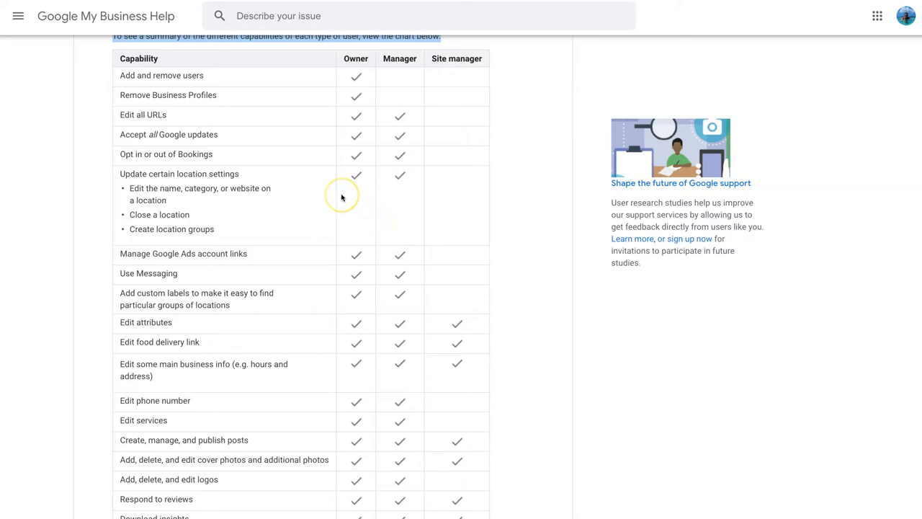
mouse_move(342, 197)
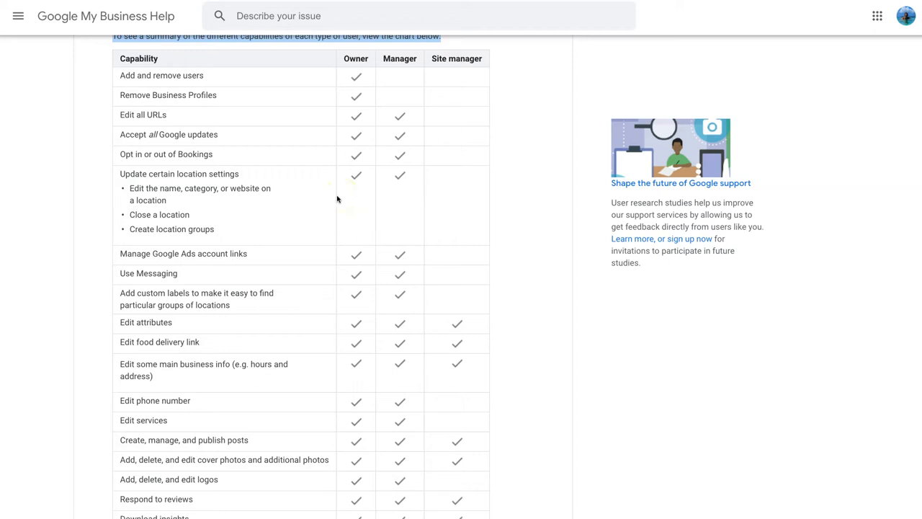
scroll(up, 3)
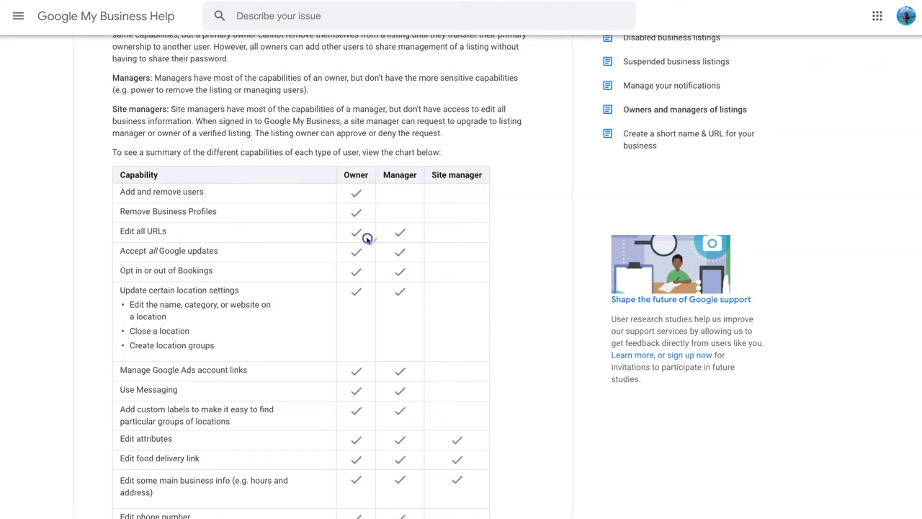
scroll(down, 3)
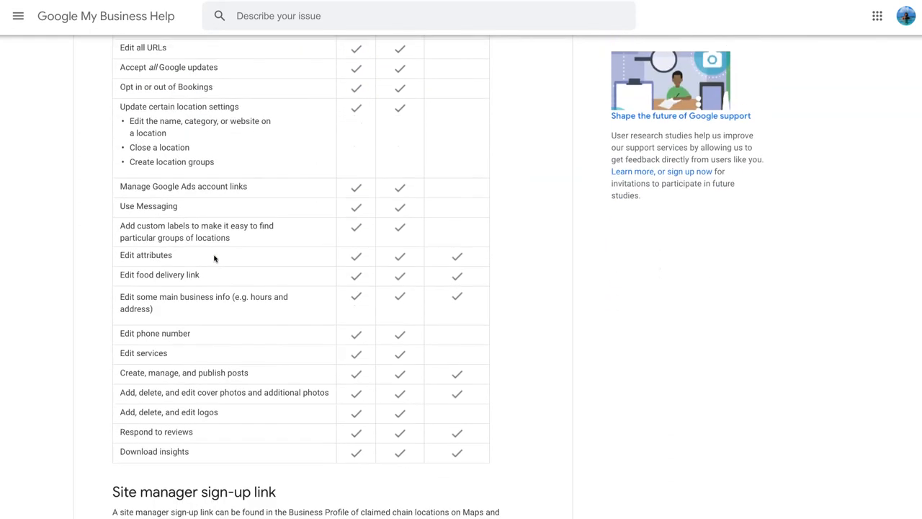
scroll(down, 3)
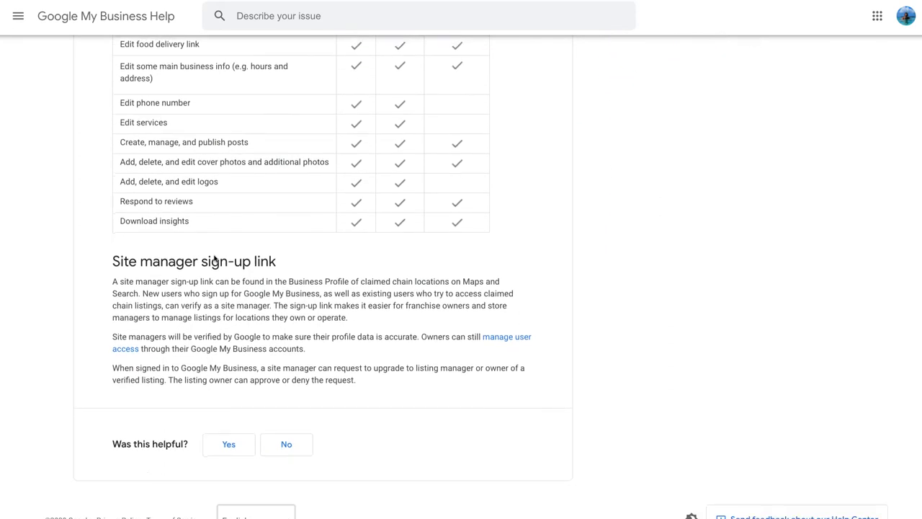
scroll(down, 3)
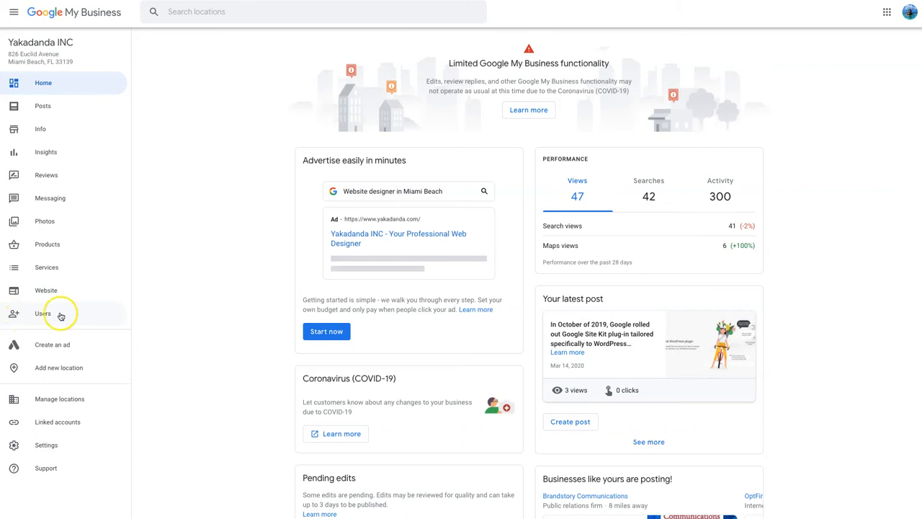
click(43, 313)
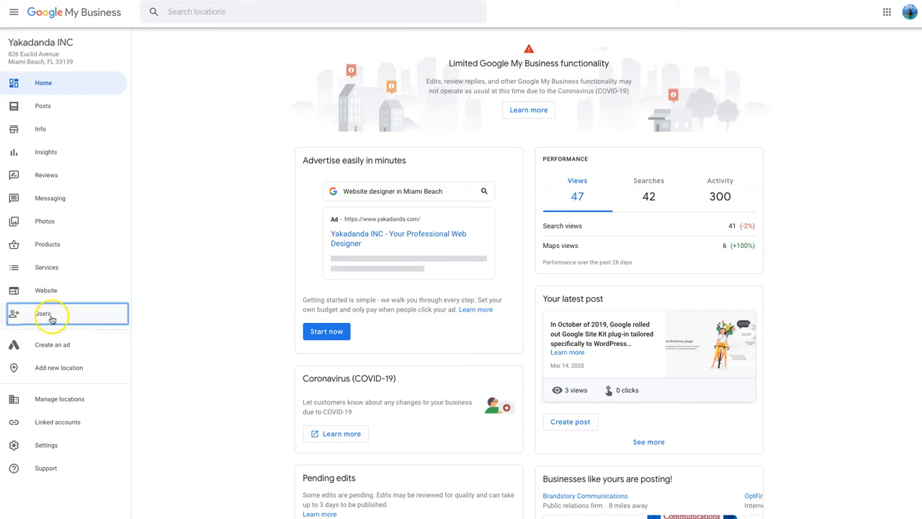
mouse_move(384, 263)
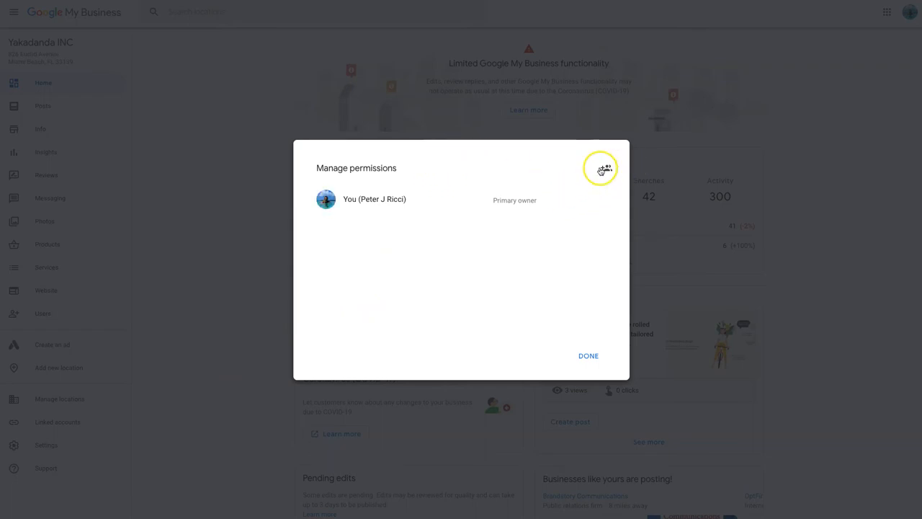
click(606, 168)
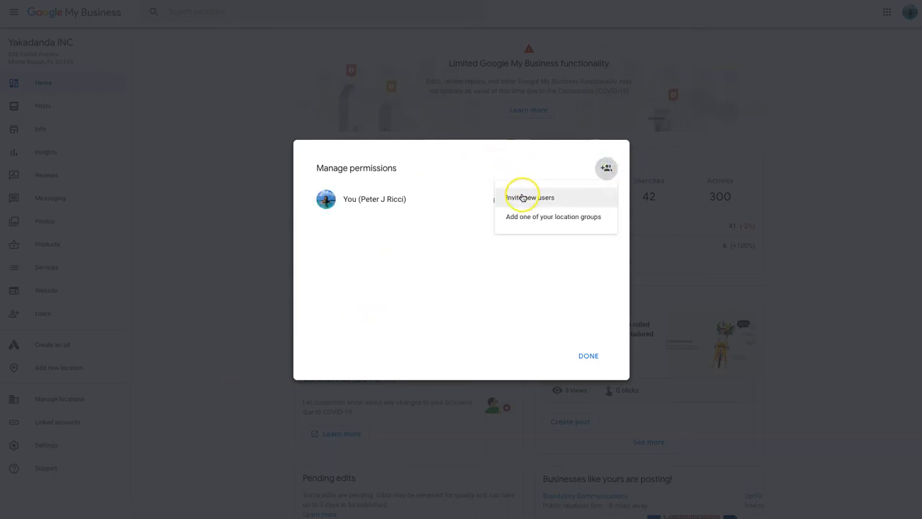
click(531, 197)
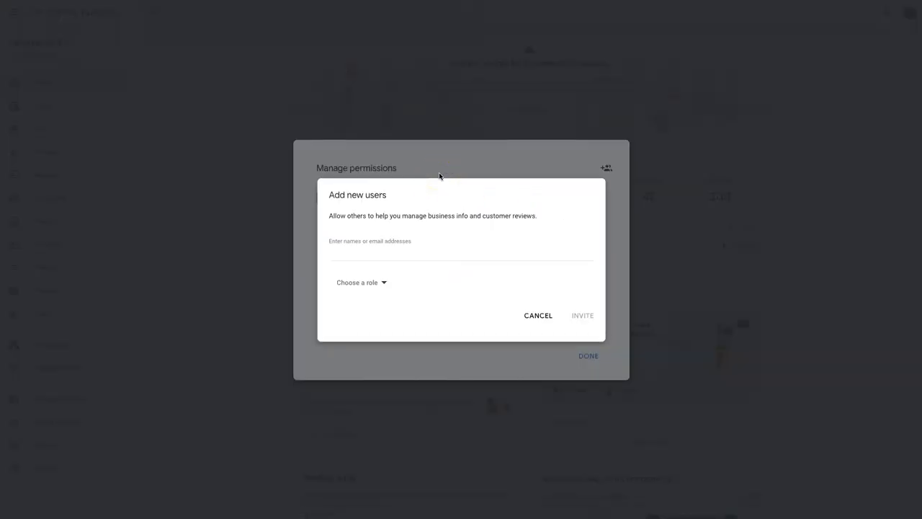
click(360, 282)
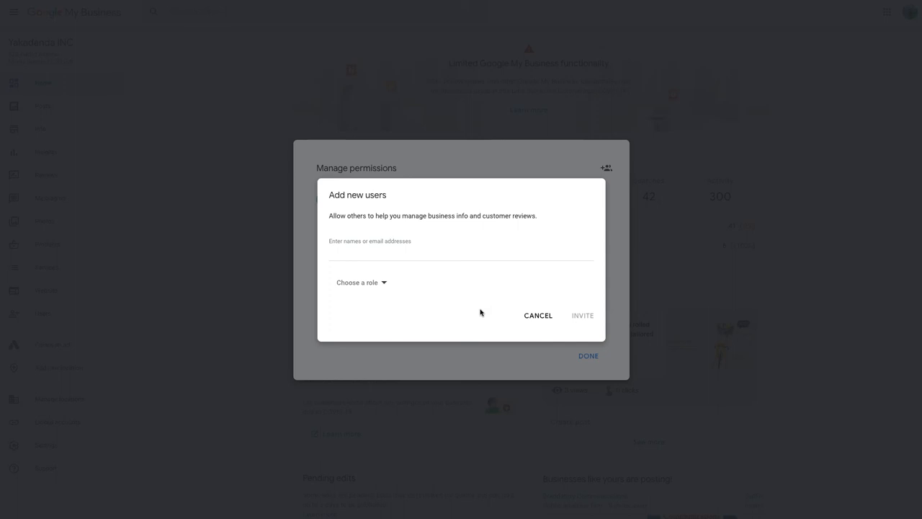
mouse_move(62, 457)
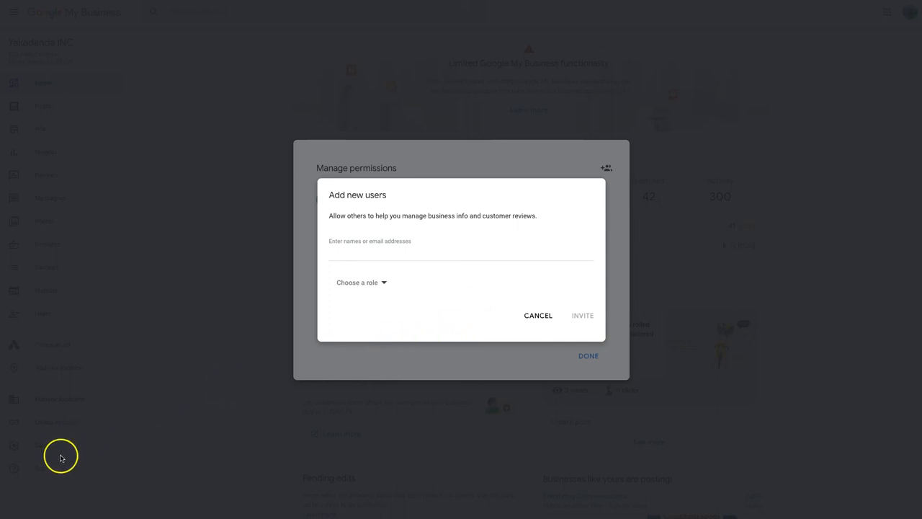